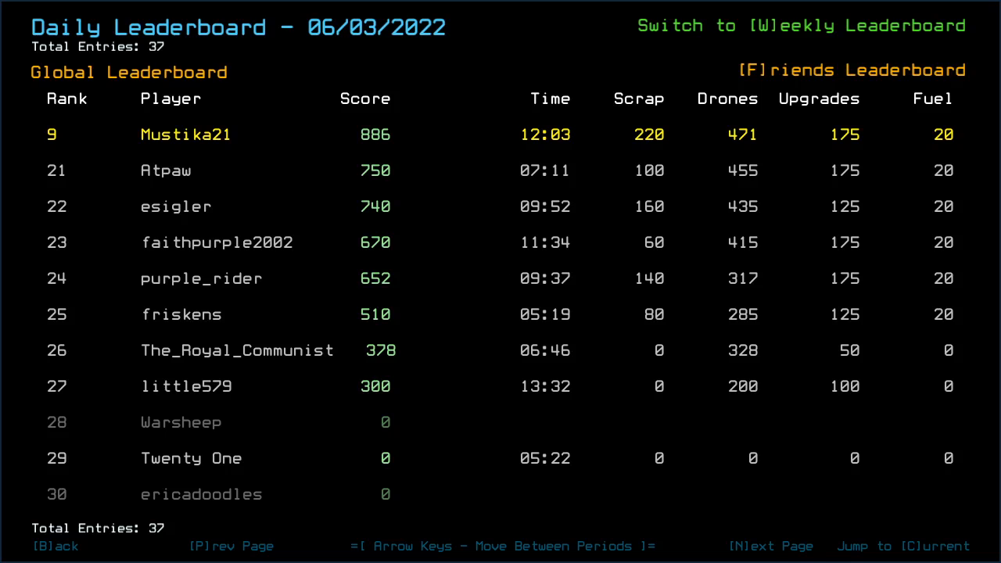
Back out of the Daily Leaderboard and start the derelict mission docked at r2.
left_click(770, 546)
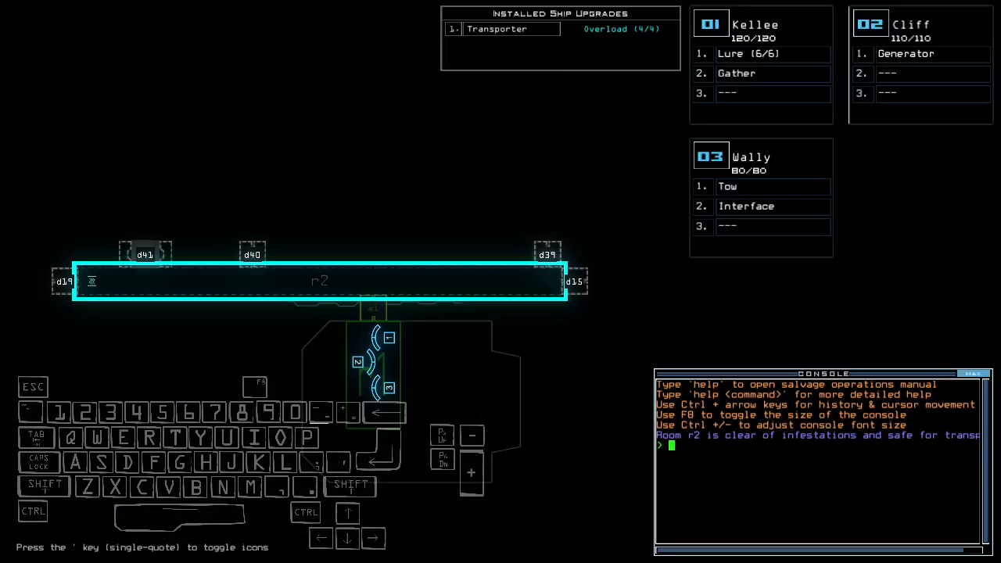
Reshuffle upgrades so Kellee holds tow and Wally carries gather and lure.
key("Left")
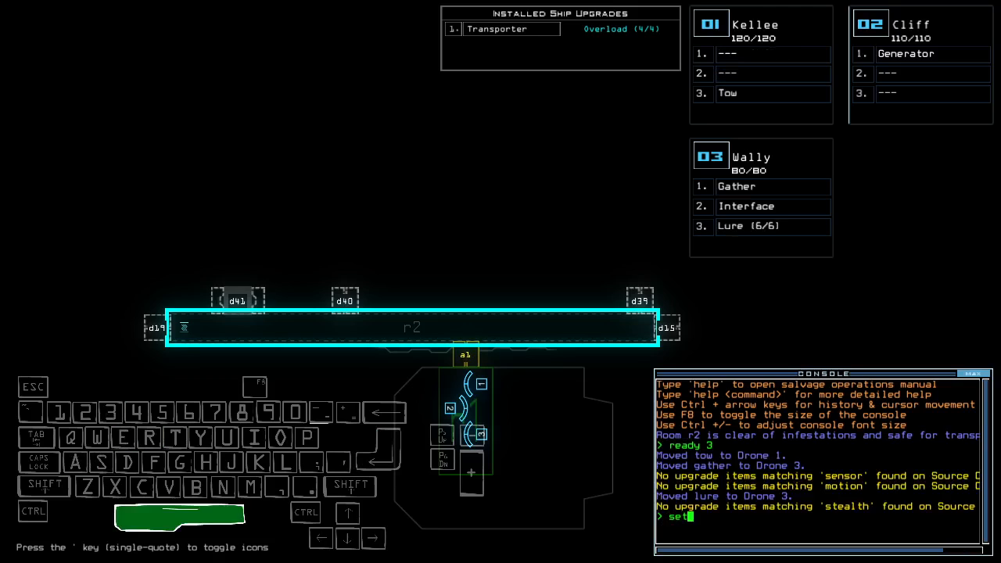
type("2;status")
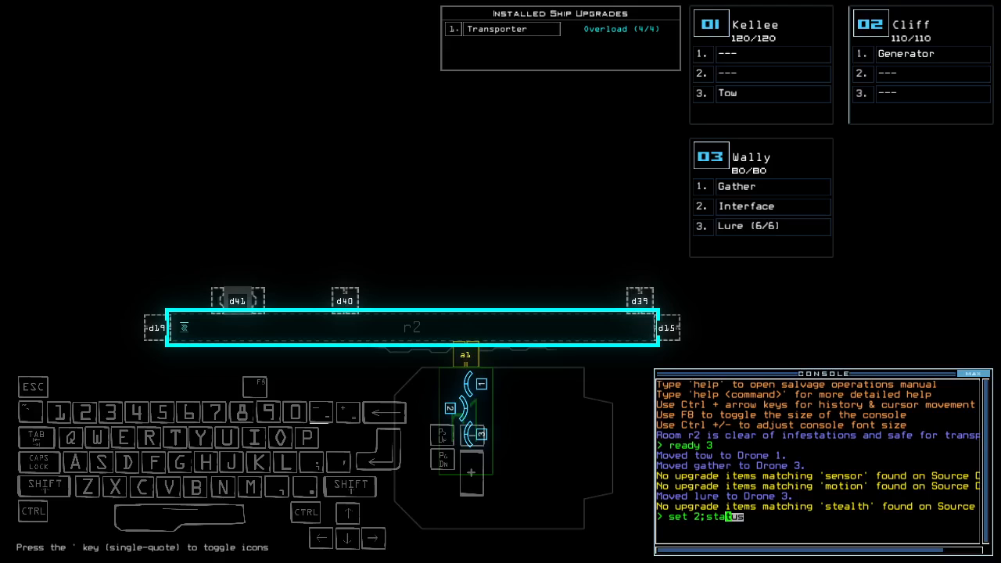
mouse_move(152, 406)
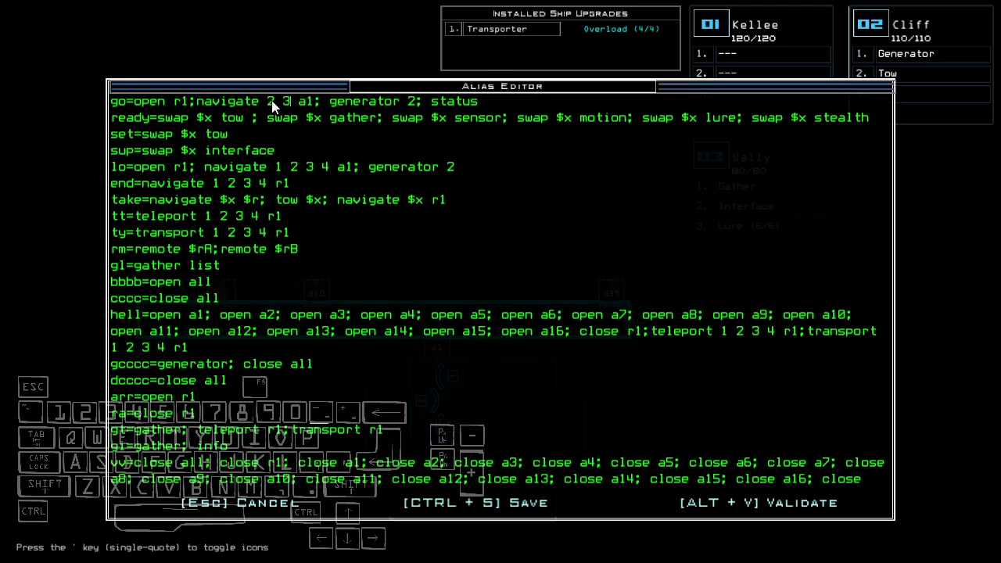
Bring up the Alias Editor listing the saved command shortcuts.
key("Escape")
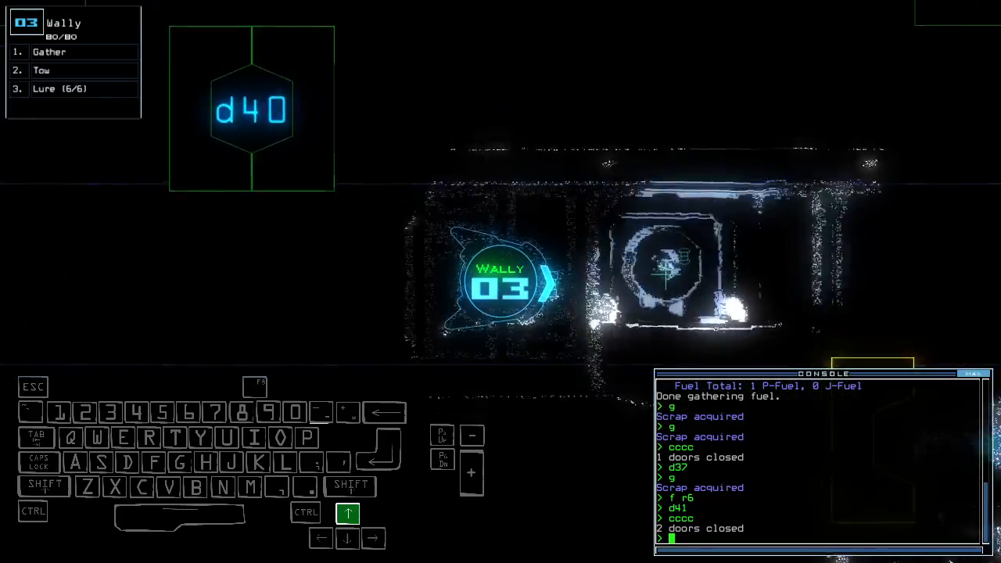
Gather scrap with the drones and close doors d37 and d41 behind them.
left_click(348, 539)
type("navigate 3")
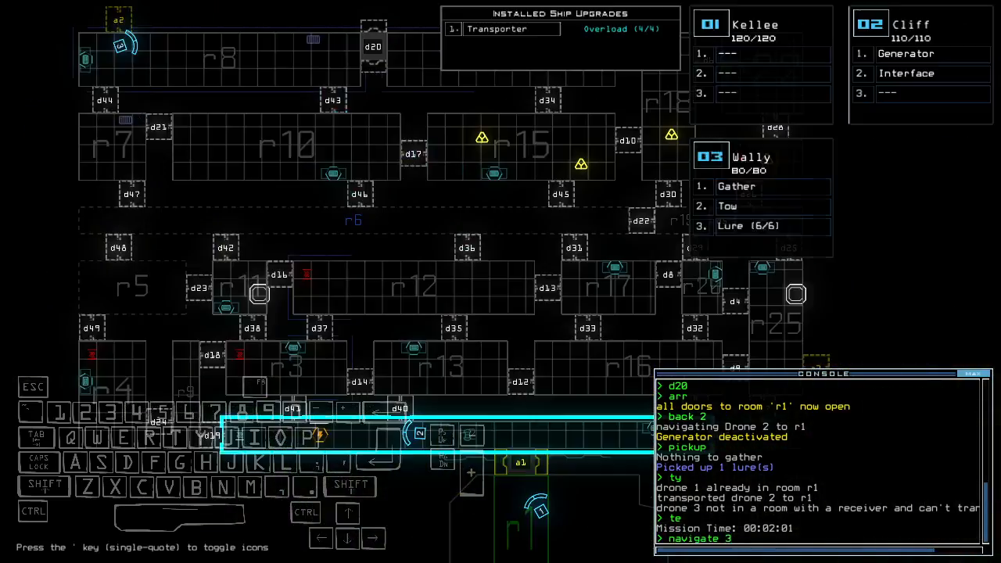
Open the route to r1, pick up a lure and return drone 2 to r1.
type("d20")
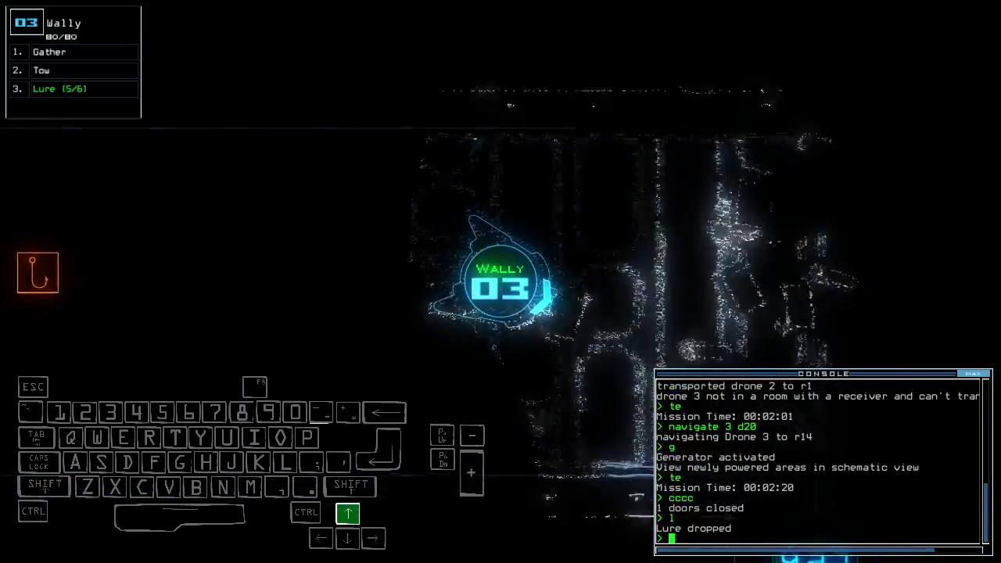
Open door d34 after Wally drops a lure, then reseal the open doors.
type("d34")
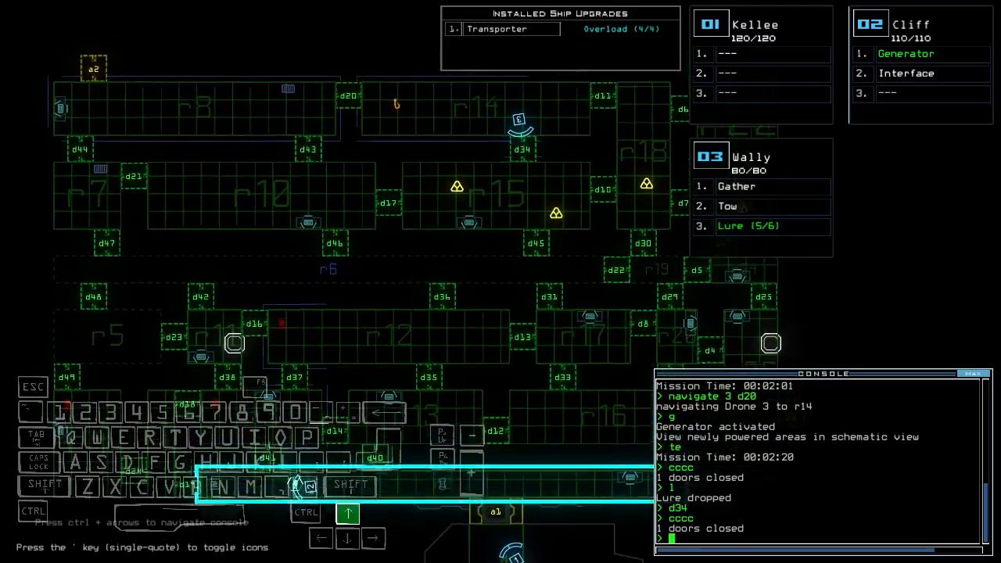
type("d11")
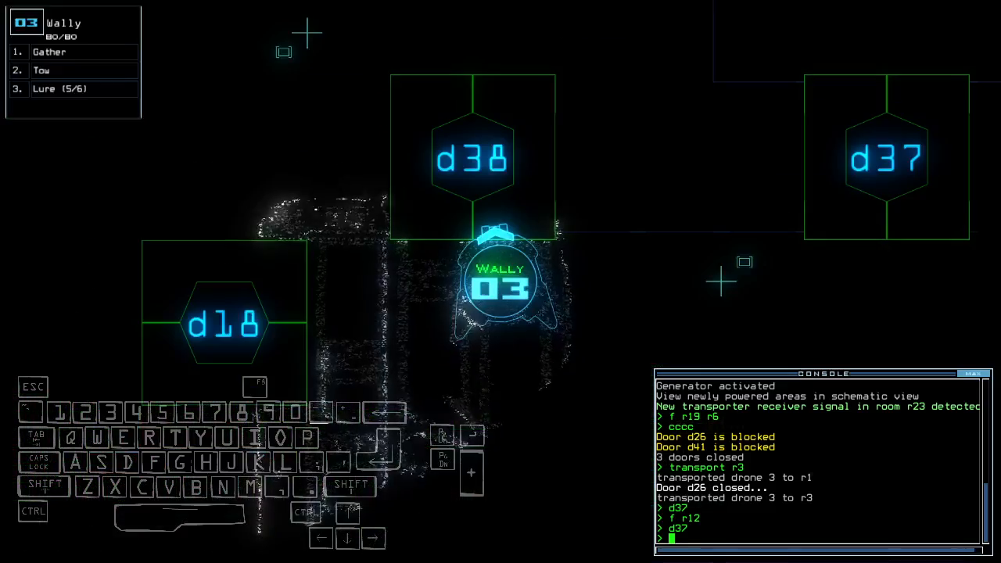
Open door d37 and drive Wally onward through the derelict from r3.
key("l")
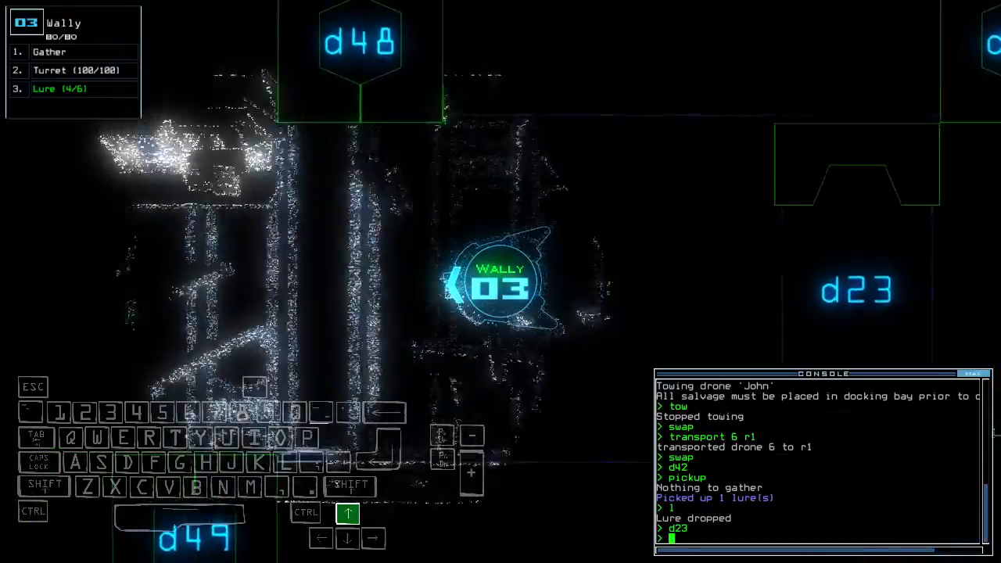
Drive Wally forward through the room after sending drone 6 to r1 and opening d42 and d23.
key("Left")
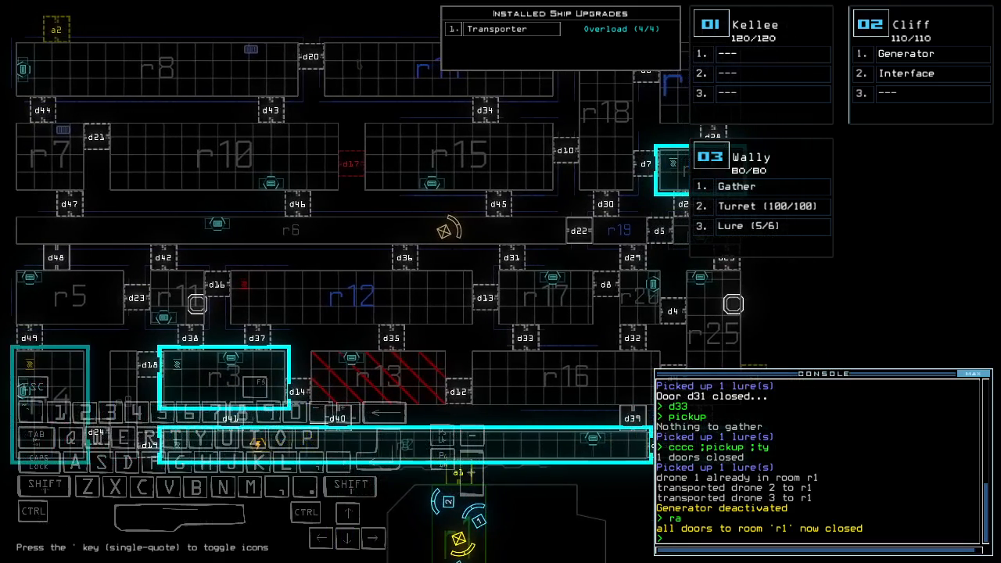
Depart the derelict with 'out' and dismiss the 875-point Daily Challenge Score.
type("out")
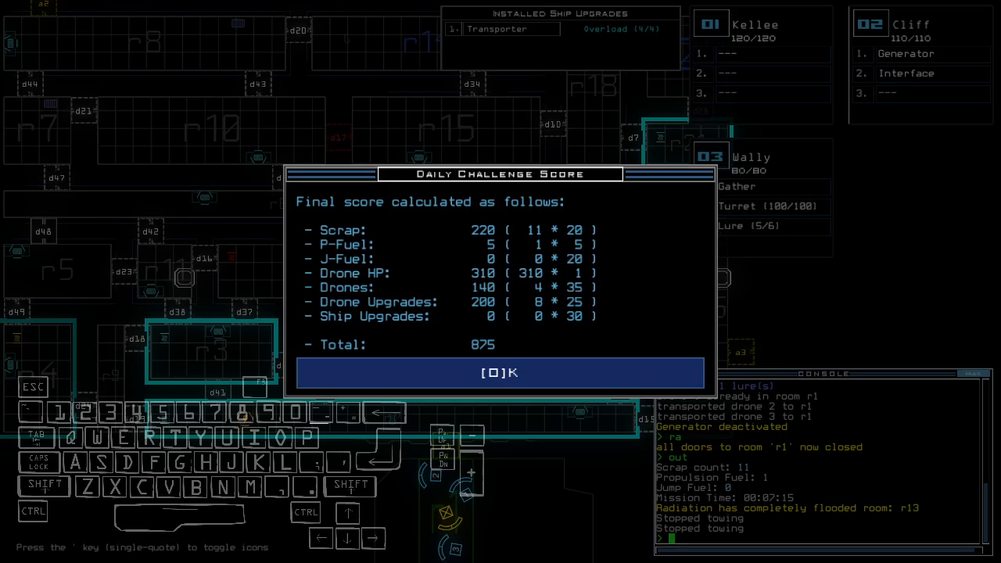
left_click(500, 373)
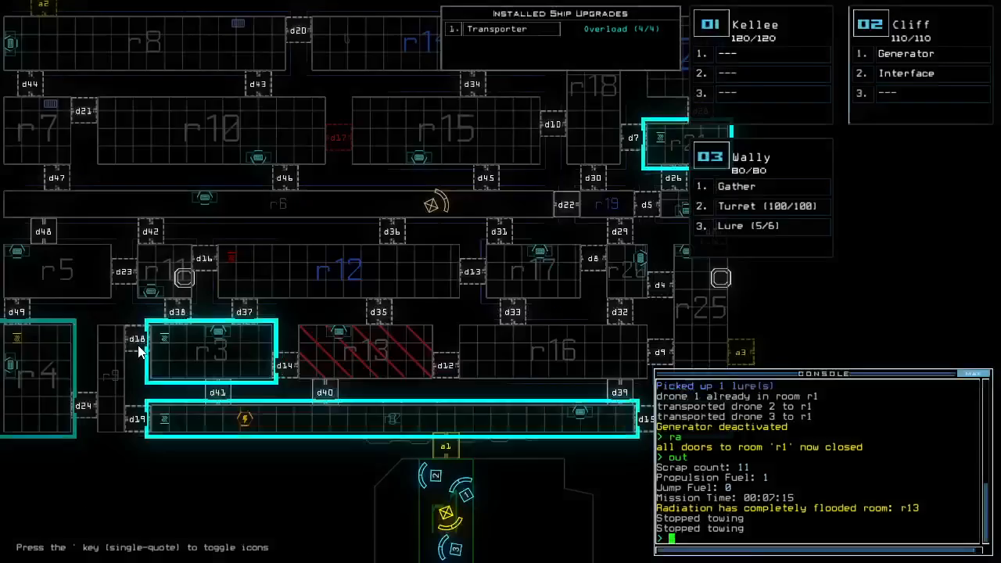